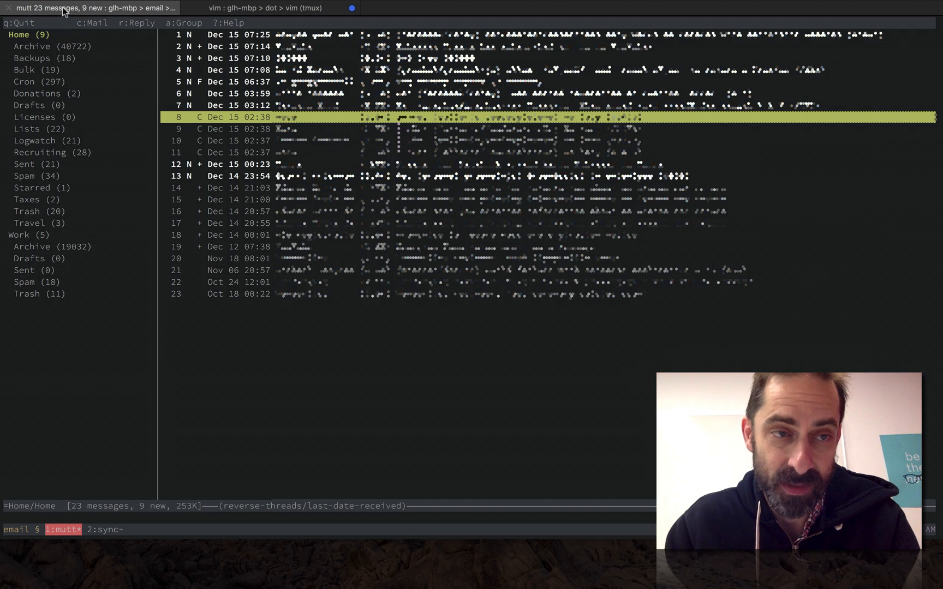
mouse_move(48, 9)
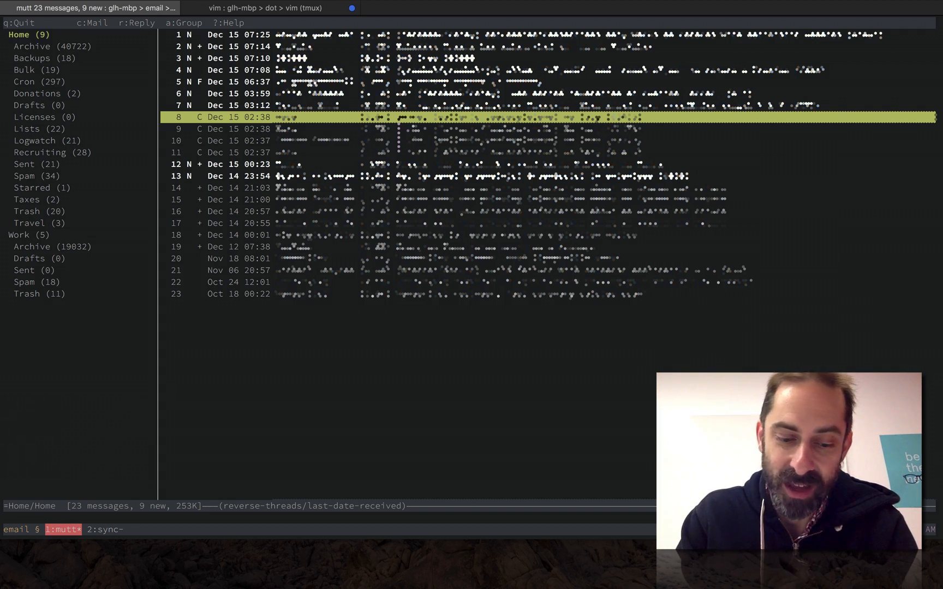
key("c")
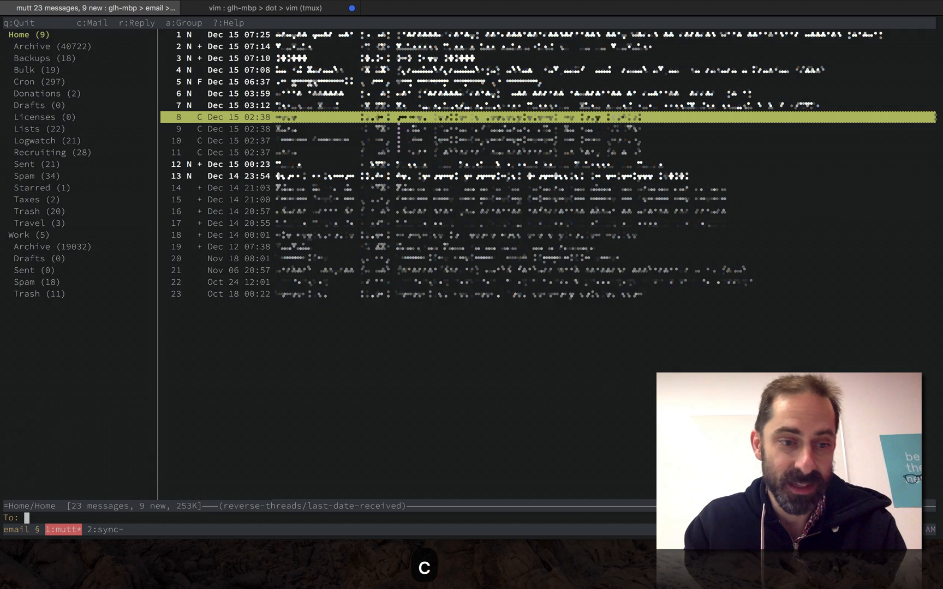
type("glh")
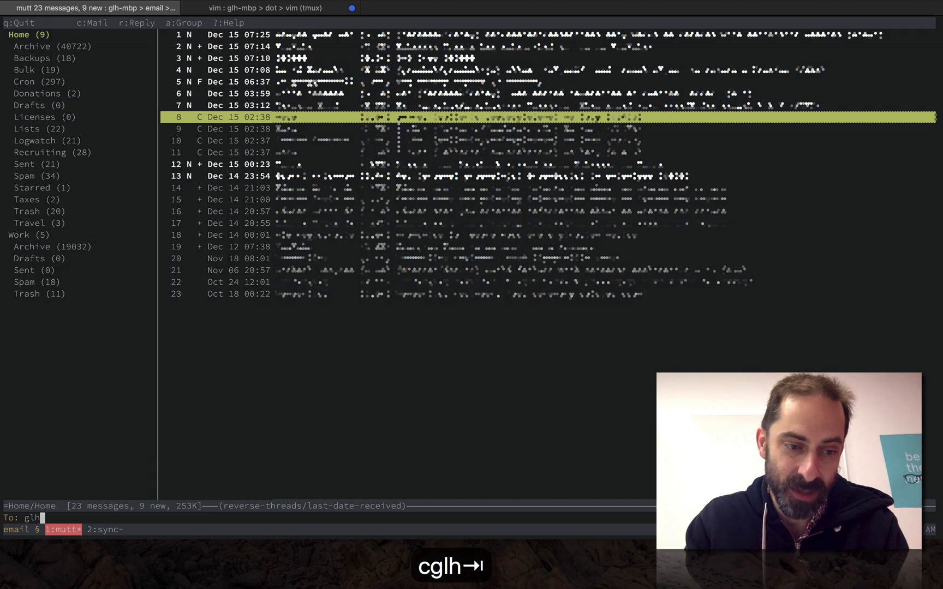
key("Return")
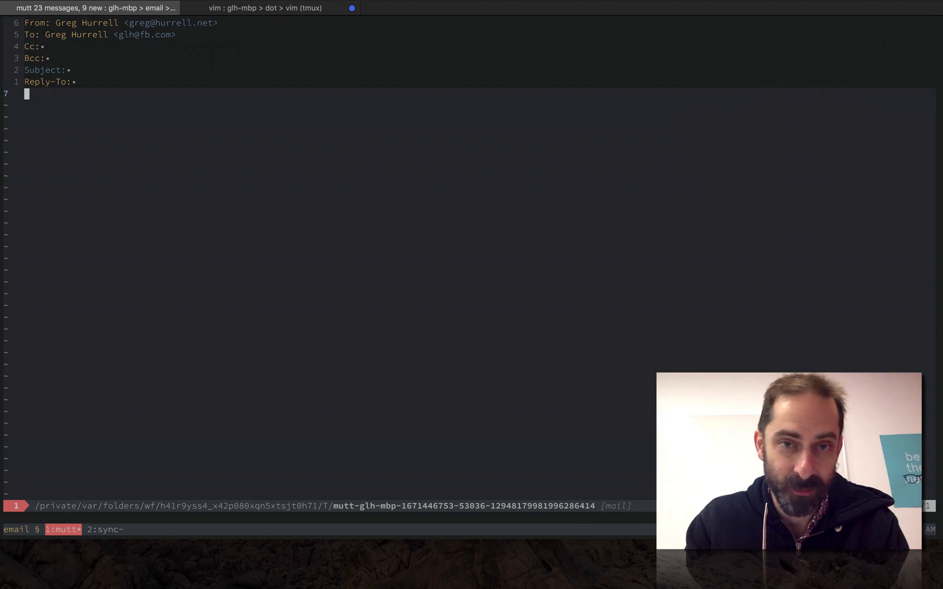
key("o")
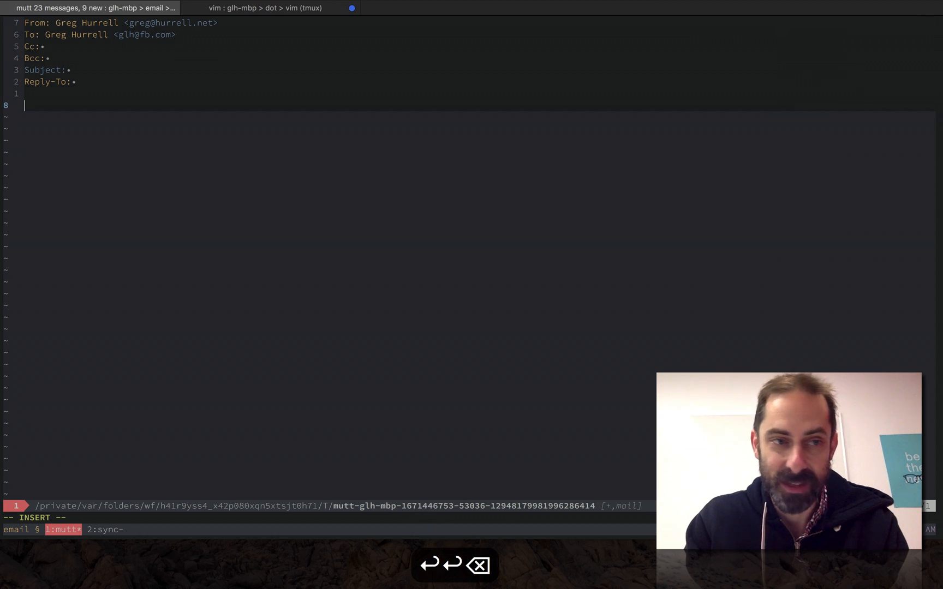
type("Hi there,")
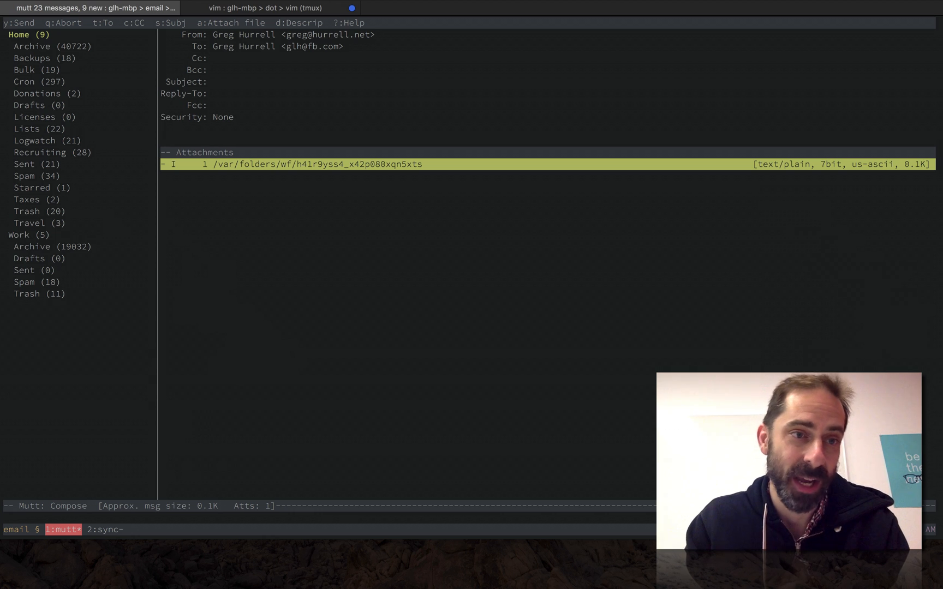
key("y")
type("g")
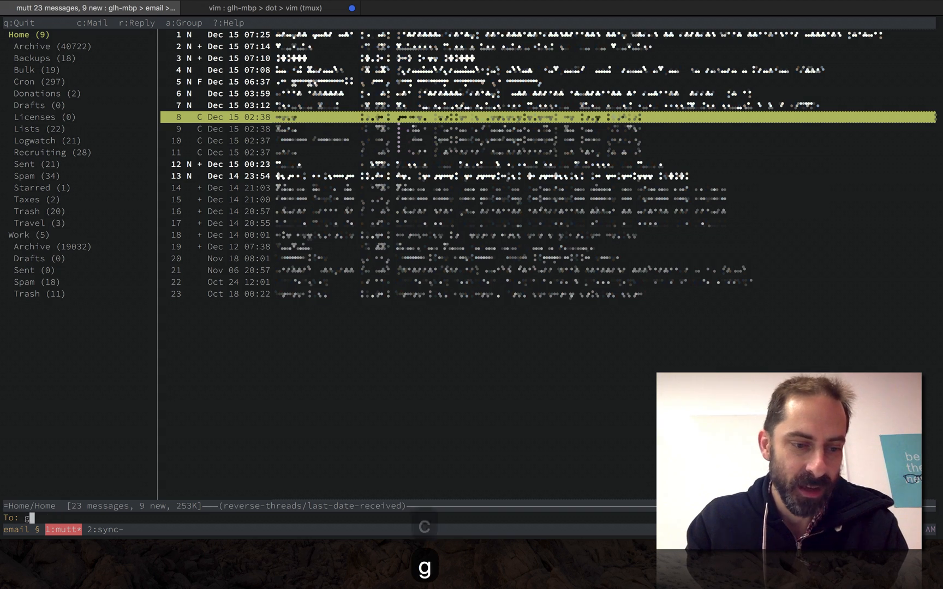
Open the draft and fill its Bcc with 'win' autocompleted to Wincent Colaiuta.
key("Return")
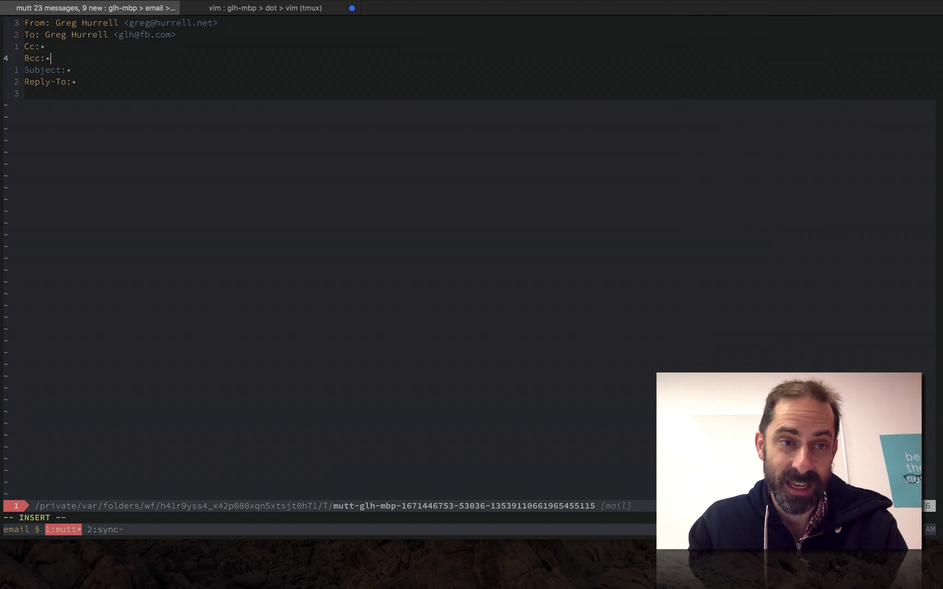
type("wincent")
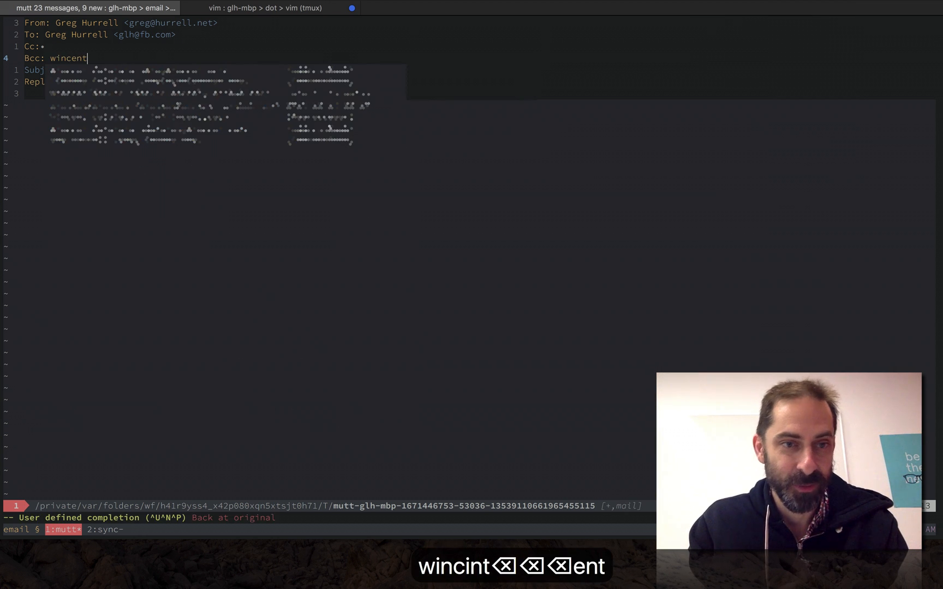
key("ctrl+n")
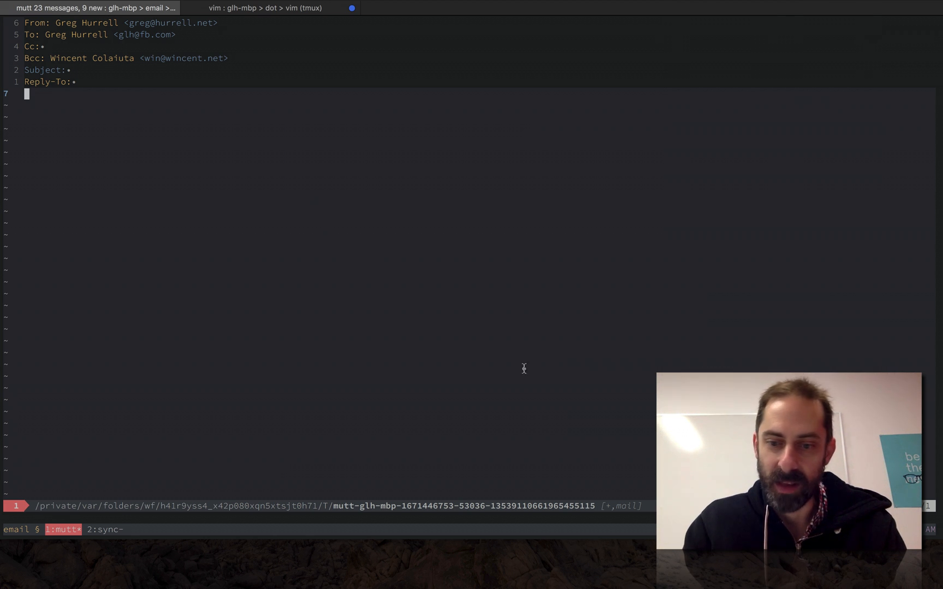
mouse_move(622, 505)
type(".")
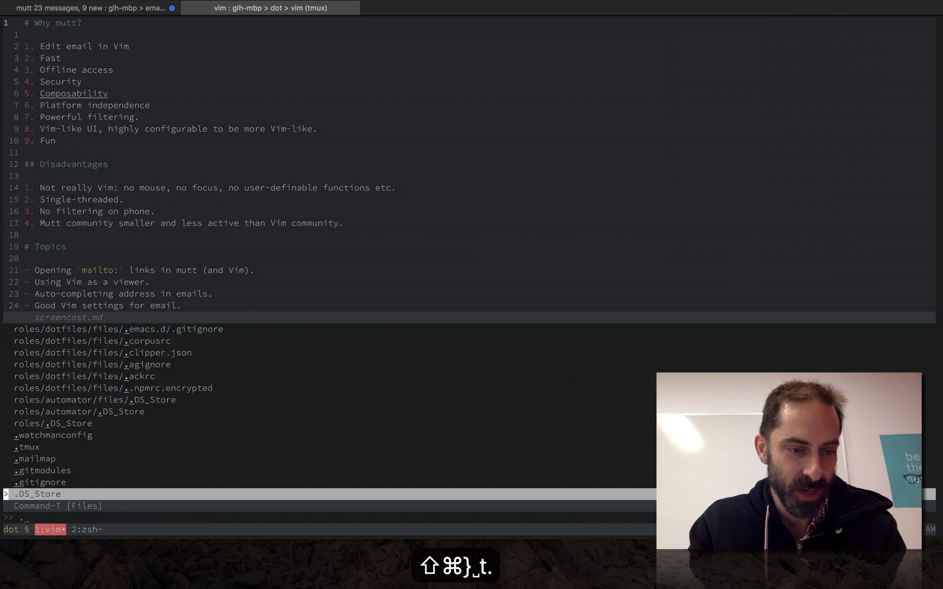
Find ftplugin/mail.vim via 'ftmia', add 'randomm' to the draft body, and return to mail.vim.
type("ftmia")
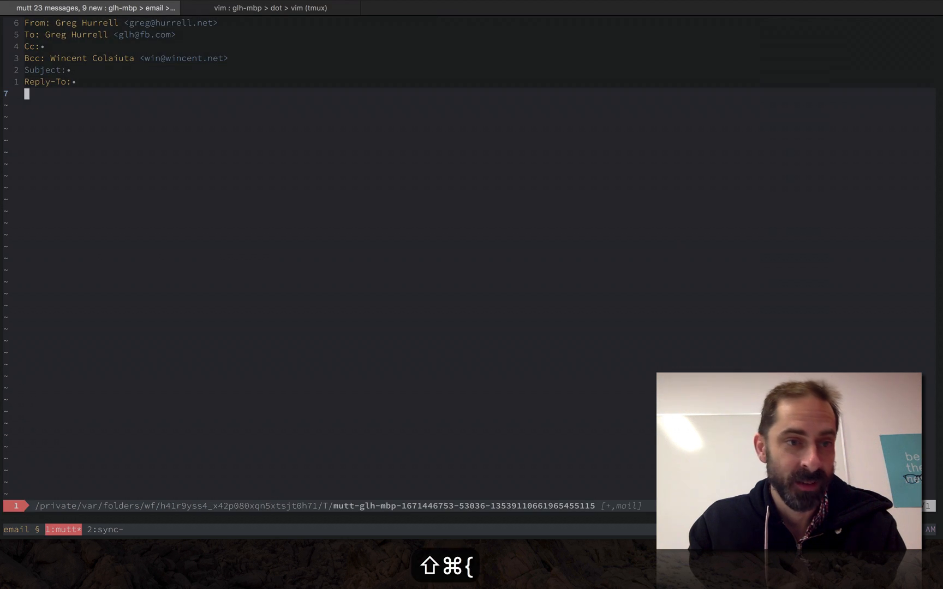
type("ran")
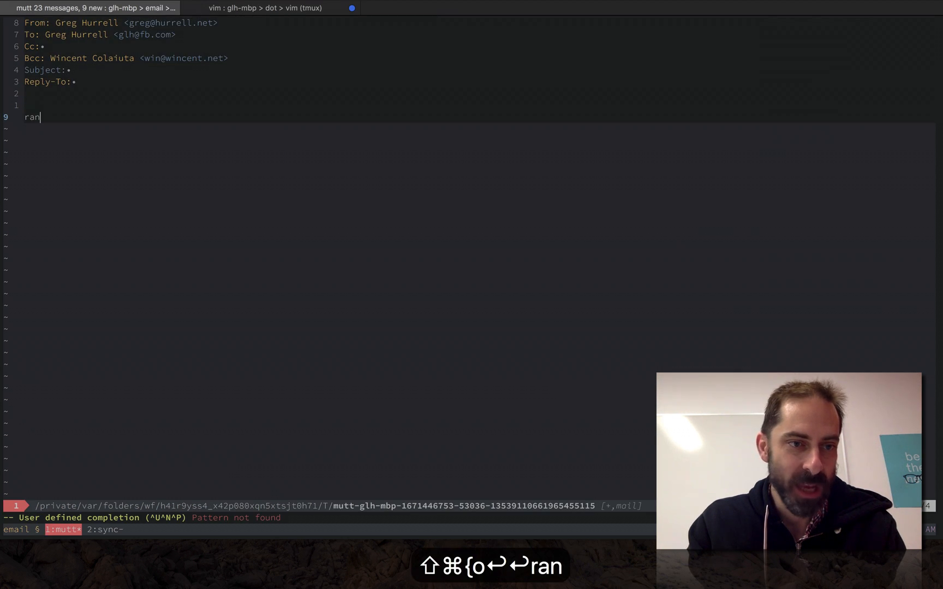
type("domm")
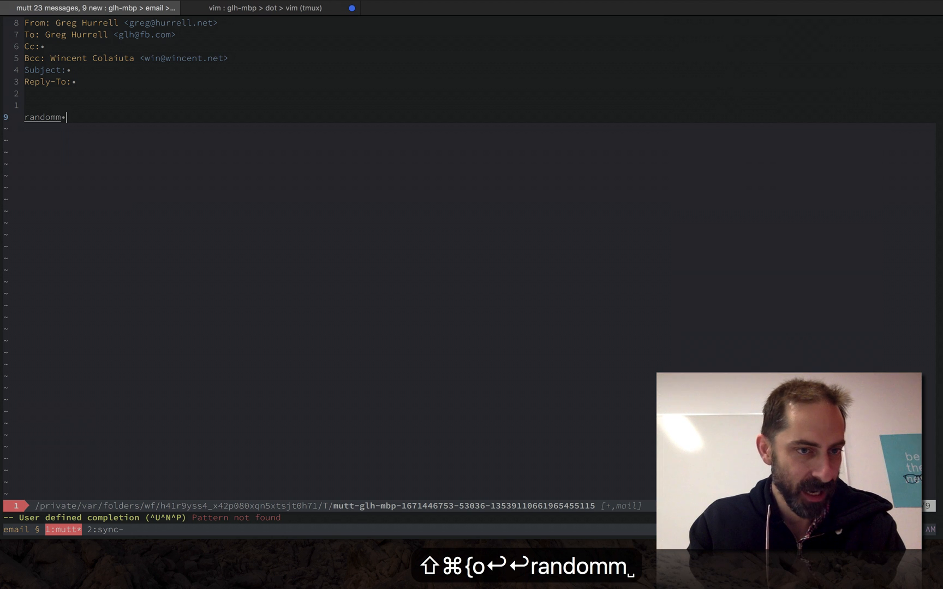
key("BackSpace")
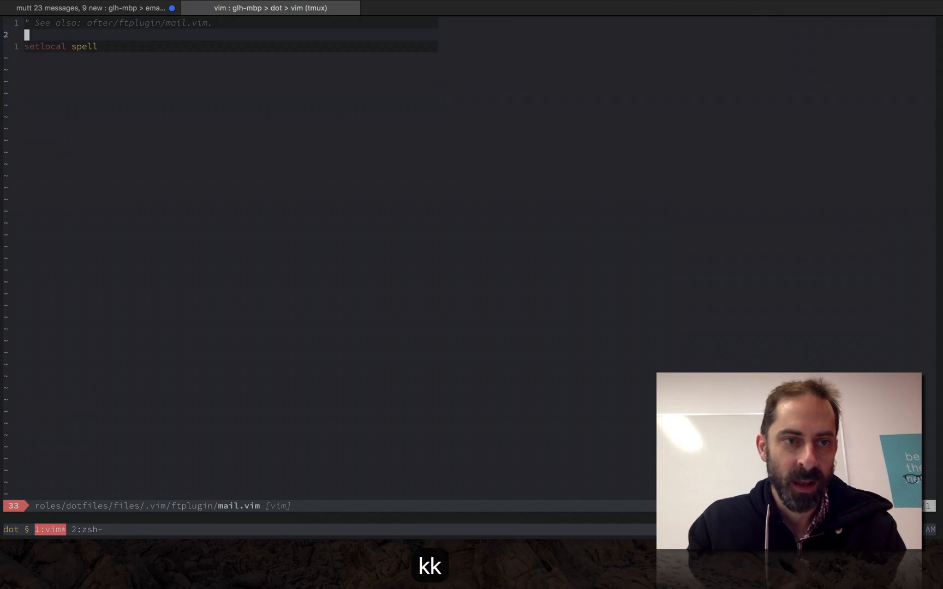
Show the after/ftplugin/mail.vim file that sets textwidth to 0.
key("k")
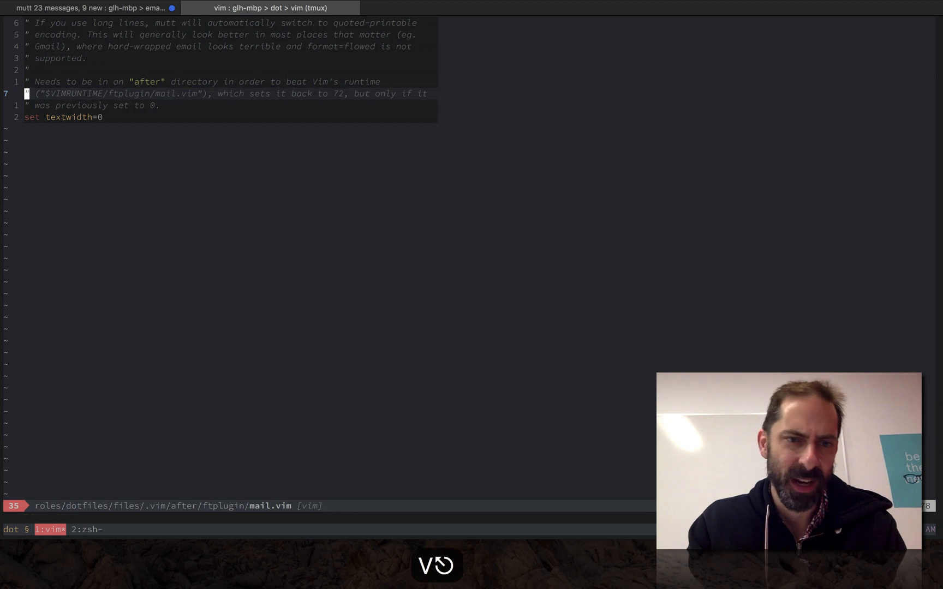
Return to the Greg Hurrell draft and fix the misspelled test word.
key("j")
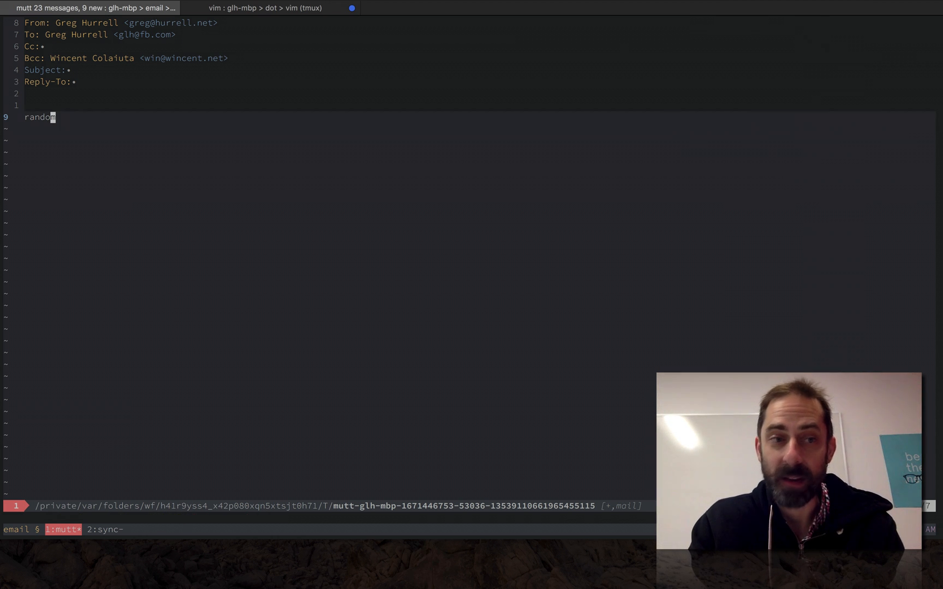
Set the draft's textwidth to 72, then back to 0.
type(":set tw")
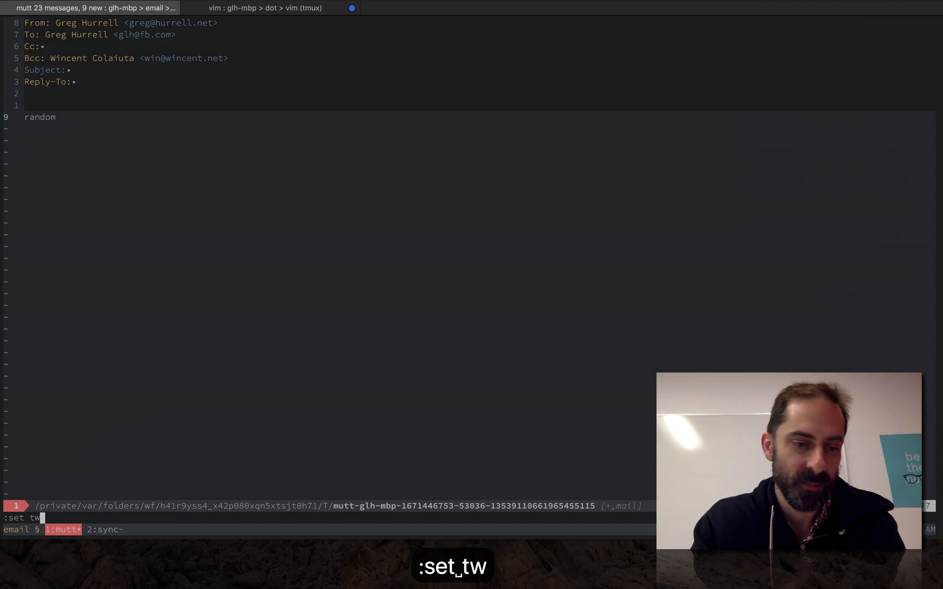
type("=72")
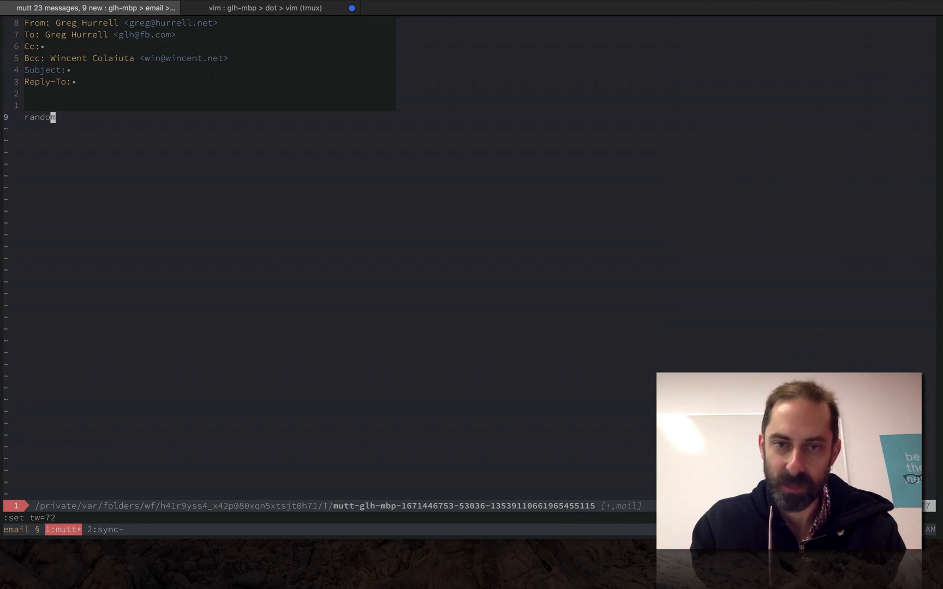
key("BackSpace")
type("0")
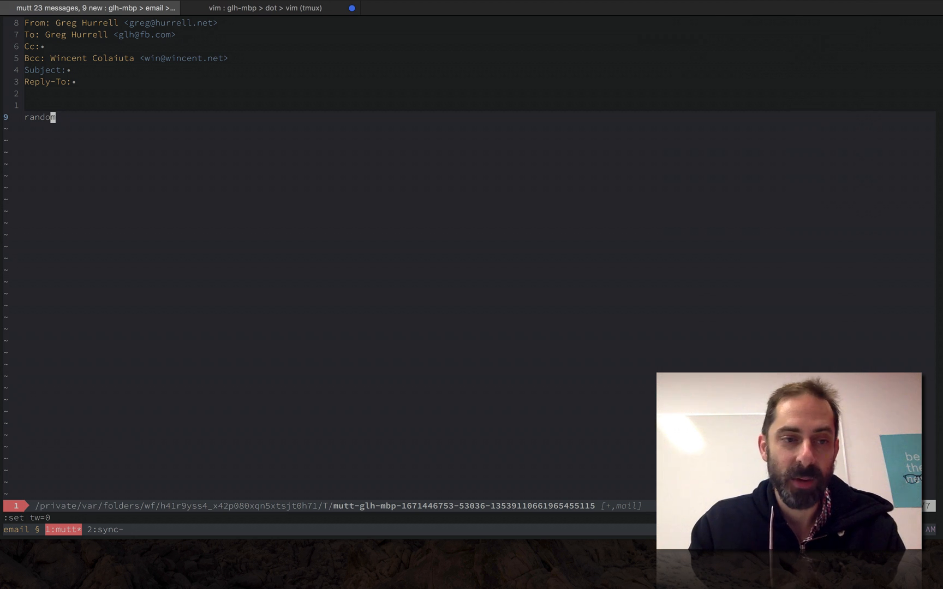
Abort the editor with :cq, decline keeping the draft, and return to the 23-message inbox.
type(":cq")
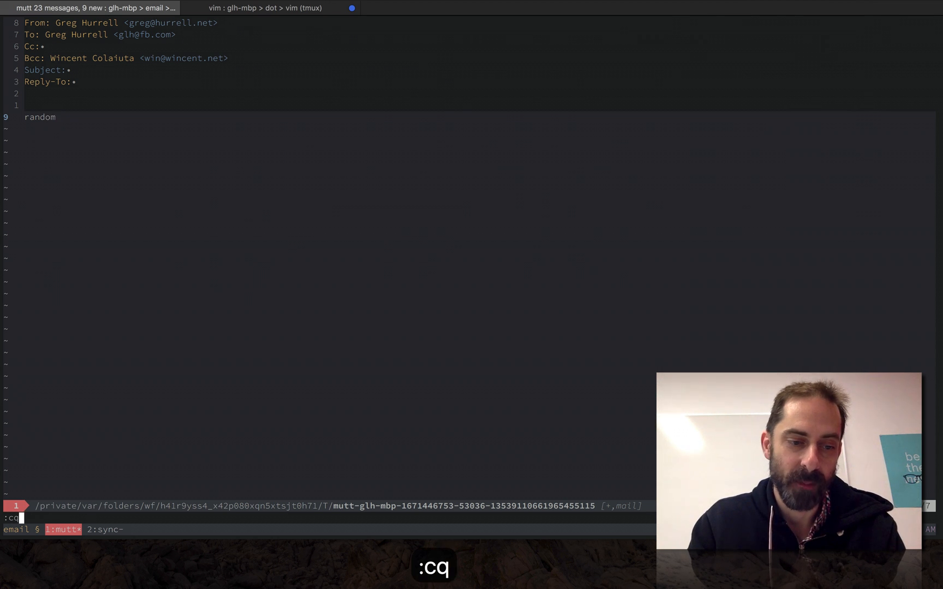
key("Return")
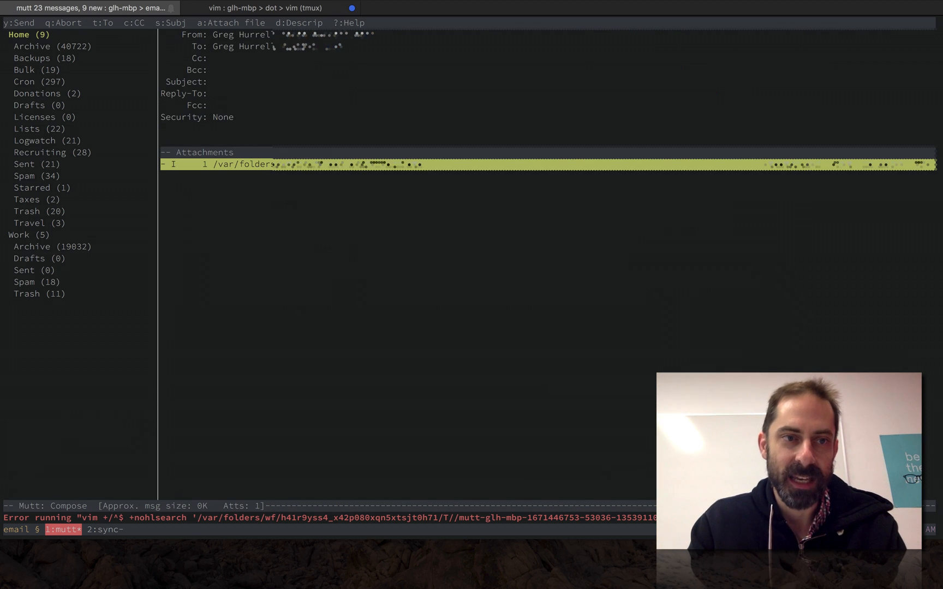
key("q")
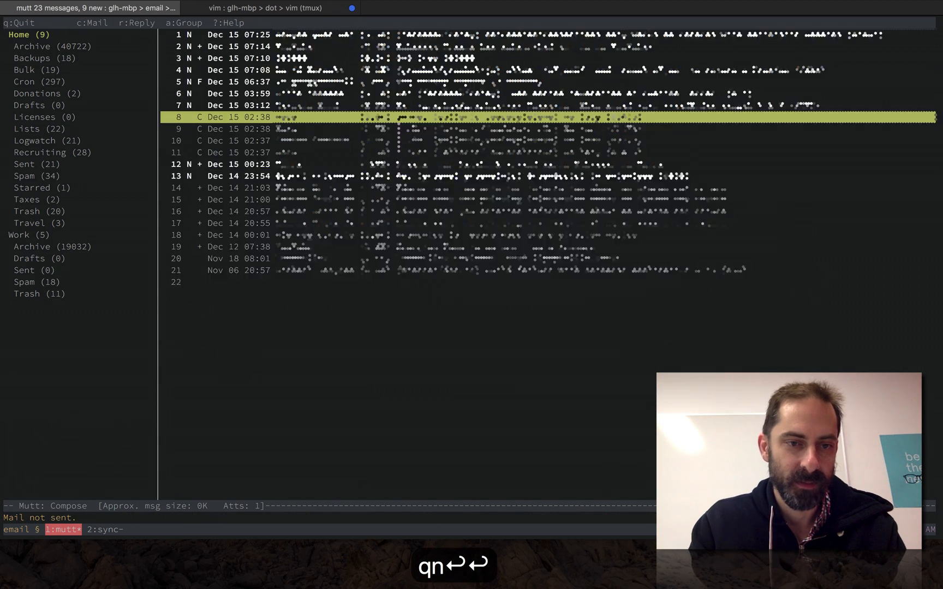
key("Return")
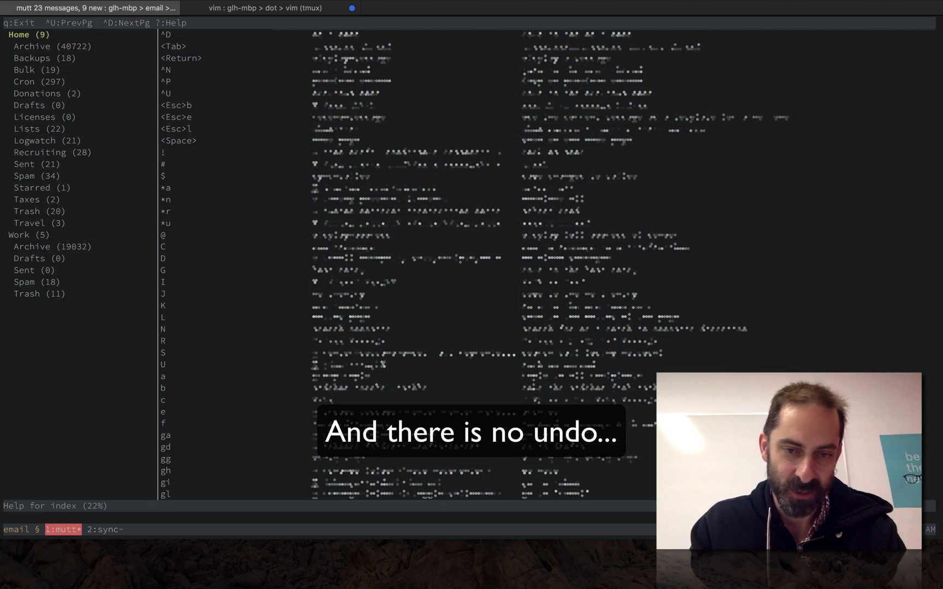
key("q")
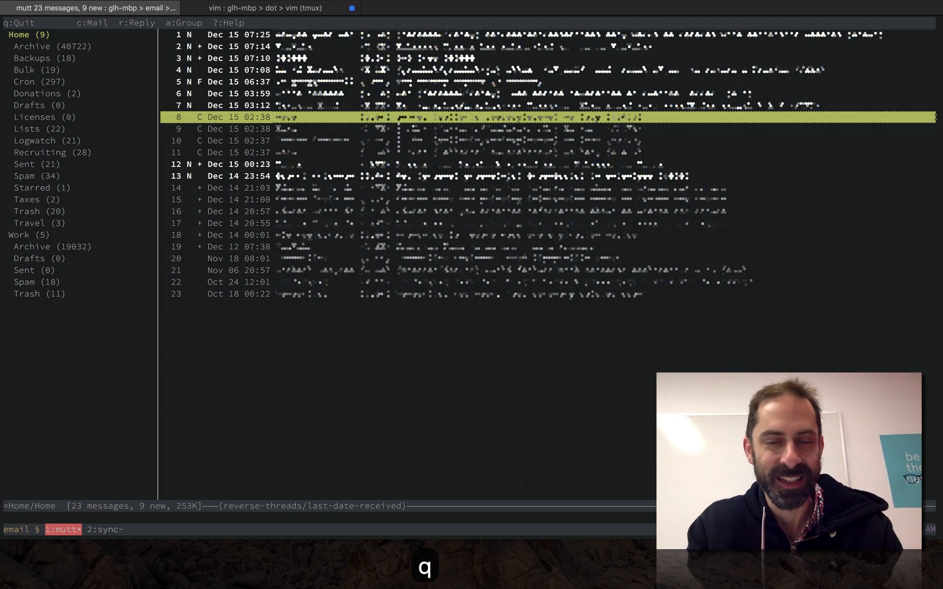